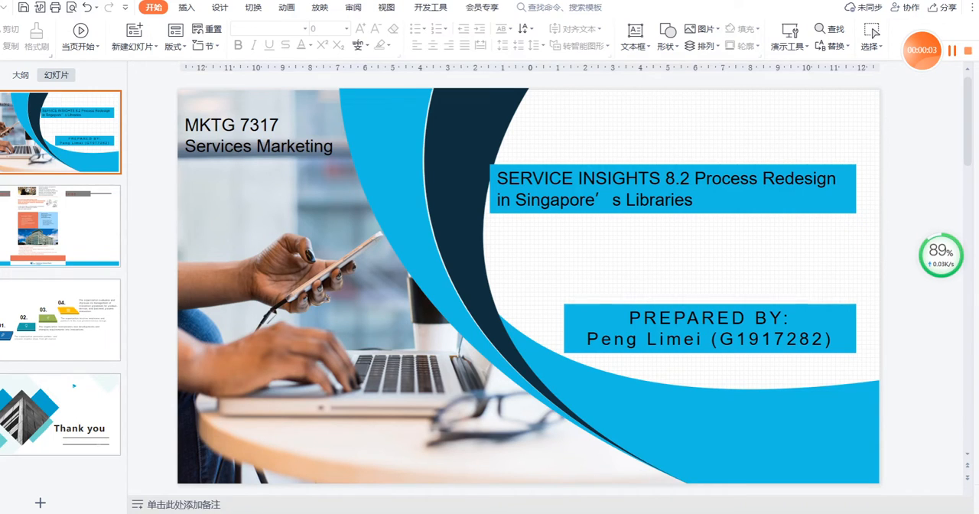
pyautogui.moveTo(397, 277)
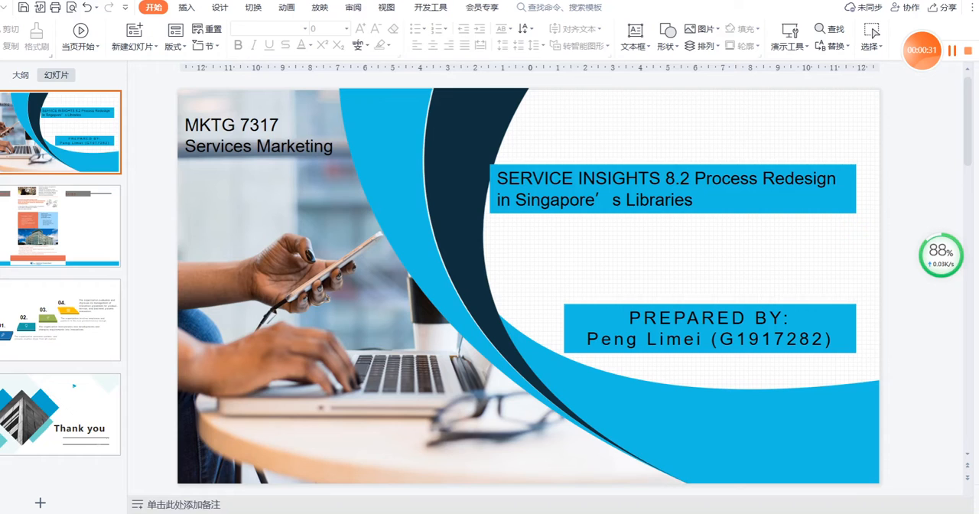
pyautogui.moveTo(358, 390)
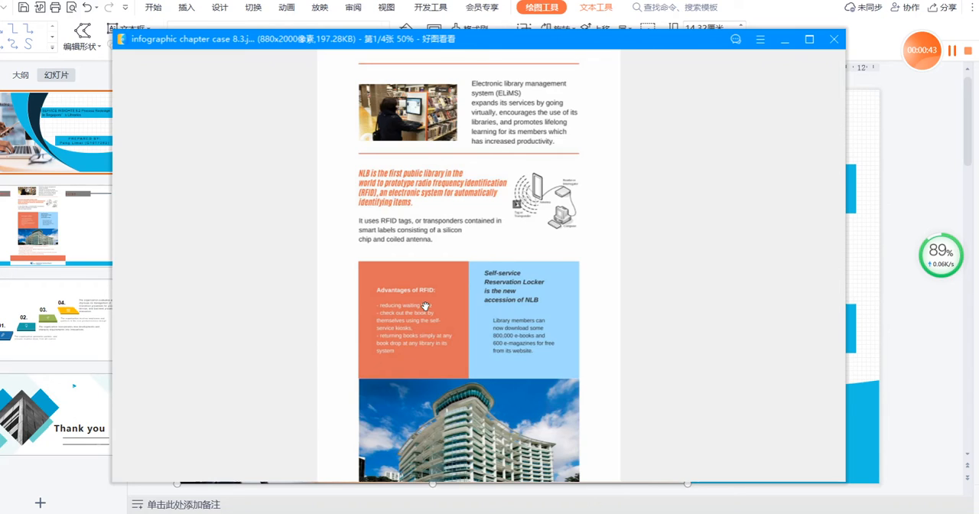
pyautogui.moveTo(475, 306)
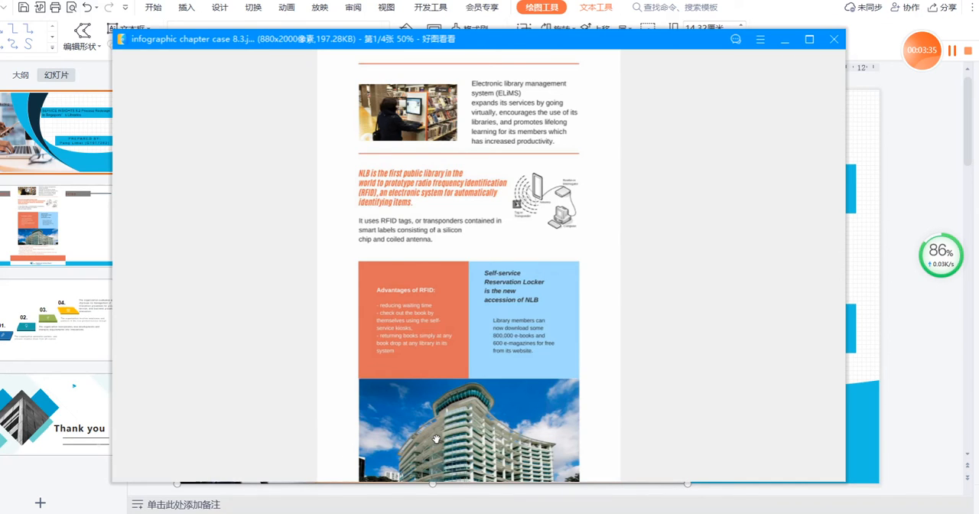
pyautogui.moveTo(446, 422)
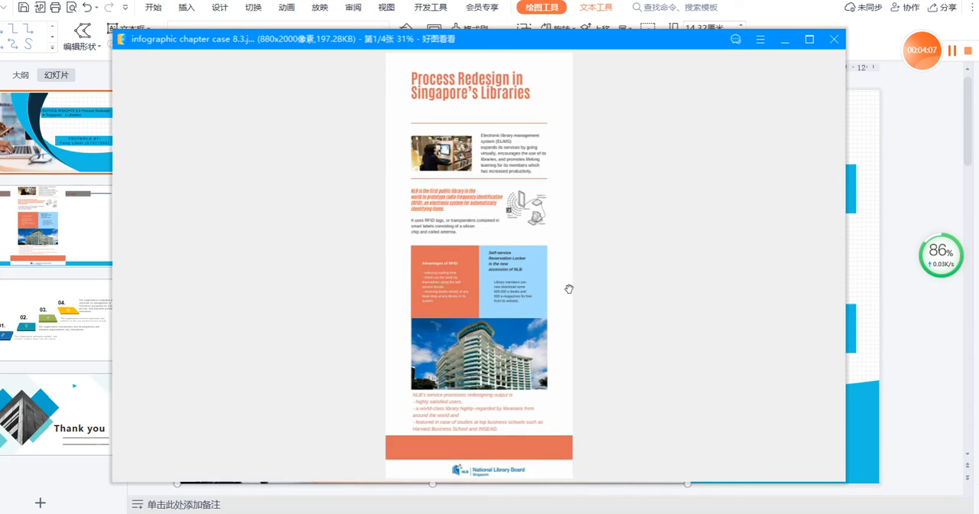
pyautogui.moveTo(569, 279)
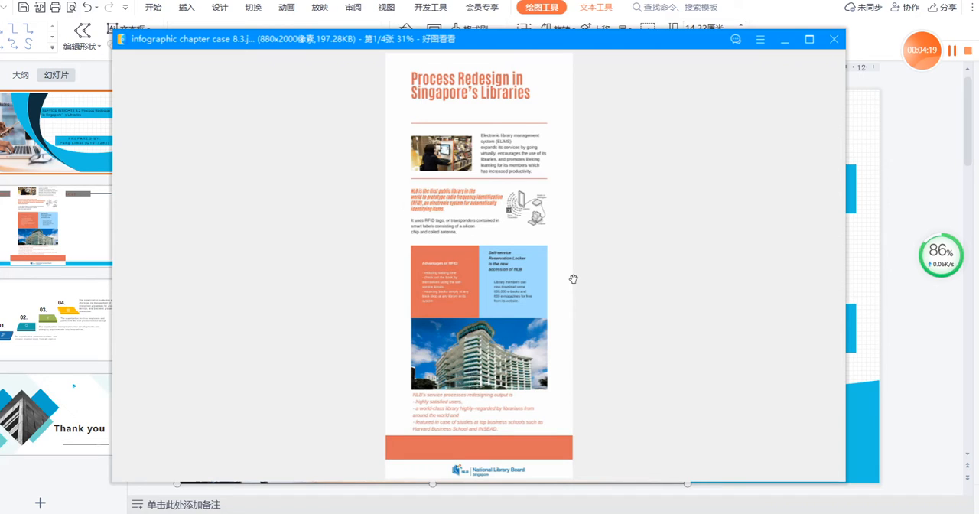
pyautogui.moveTo(555, 281)
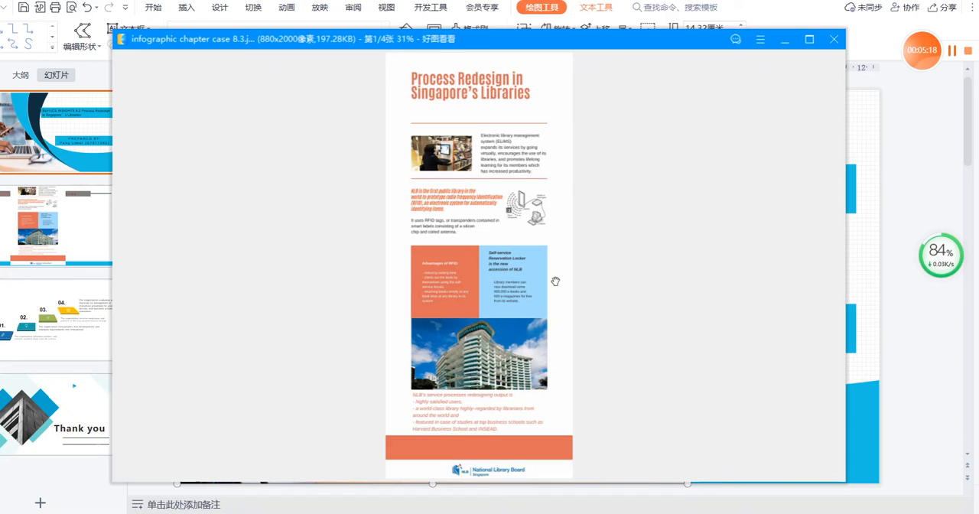
pyautogui.moveTo(552, 281)
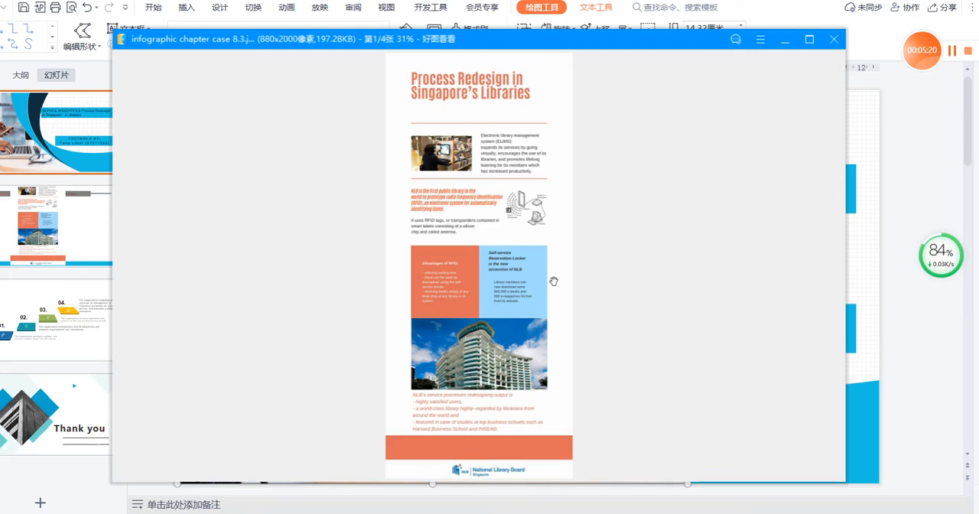
pyautogui.moveTo(559, 306)
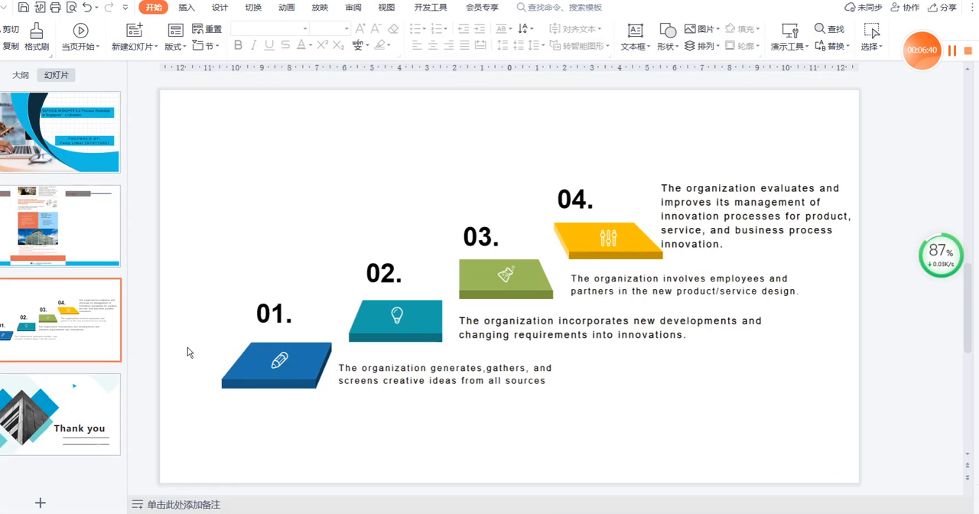
pyautogui.moveTo(189, 350)
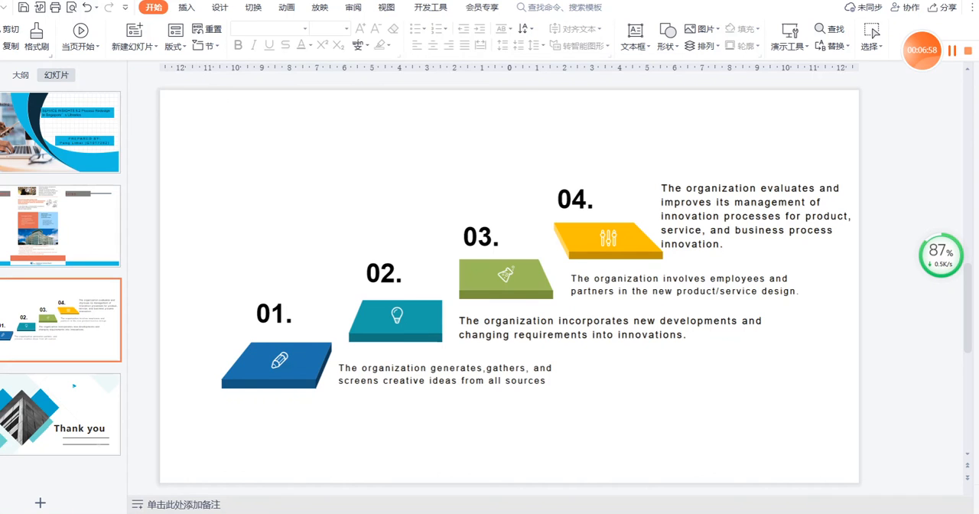
# - Switch from the four-step conclusions slide to the final Thank you slide
pyautogui.click(60, 413)
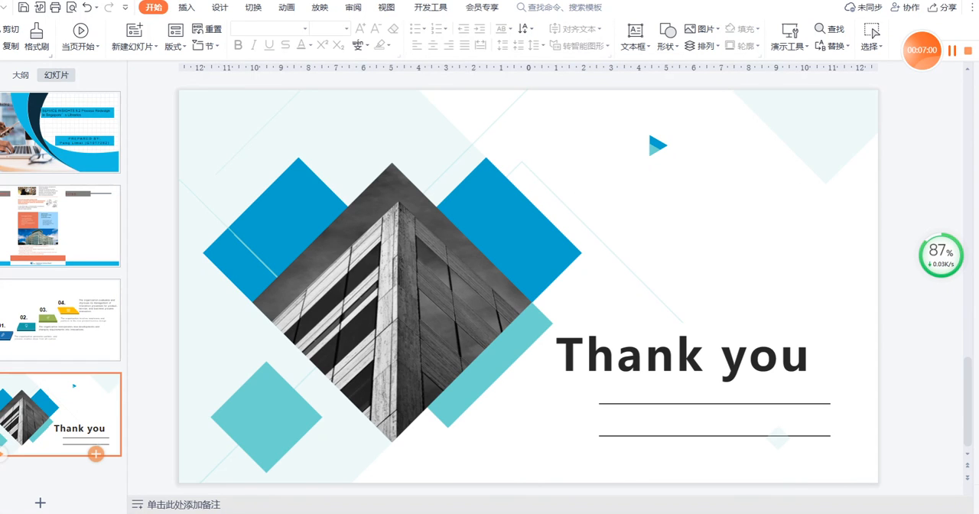